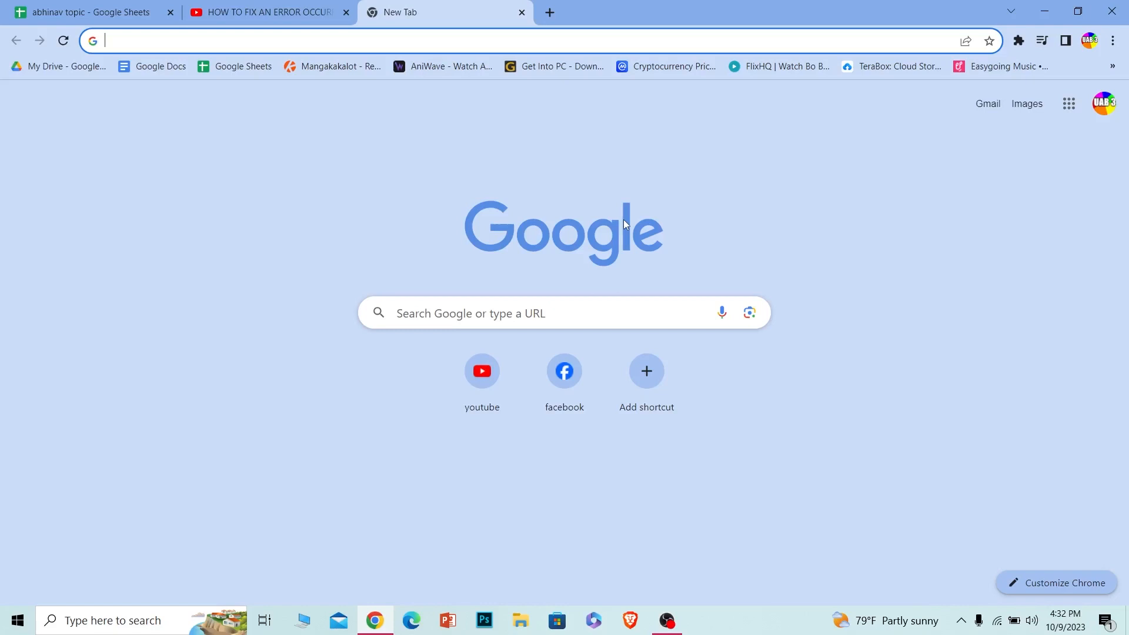
{"action": "mouse_move", "coordinate": [714, 304]}
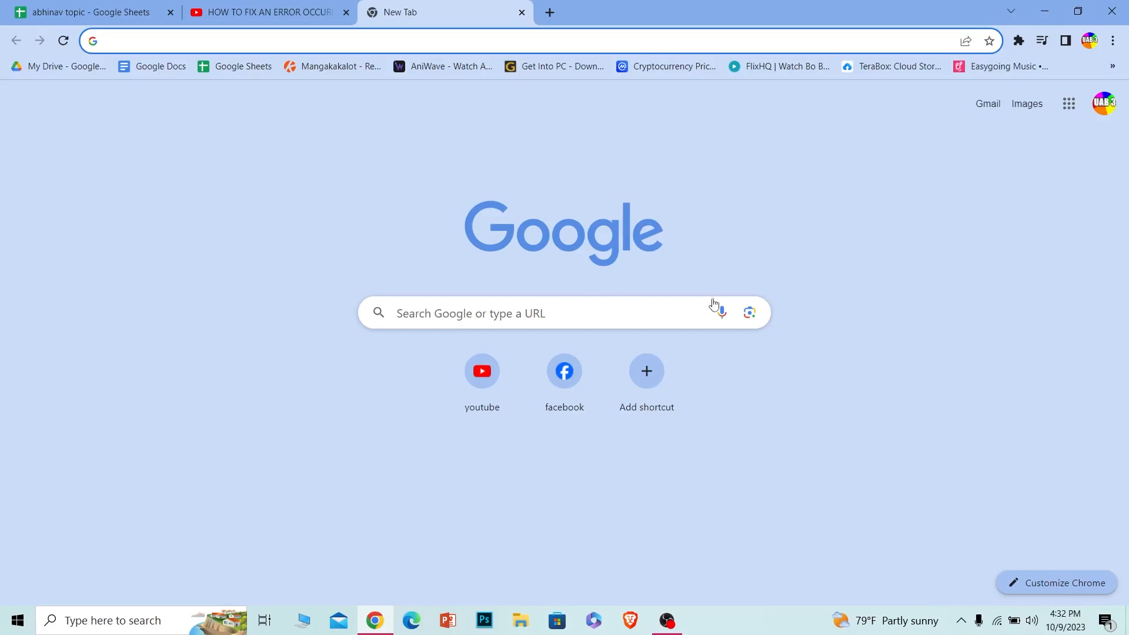
{"action": "mouse_move", "coordinate": [761, 420]}
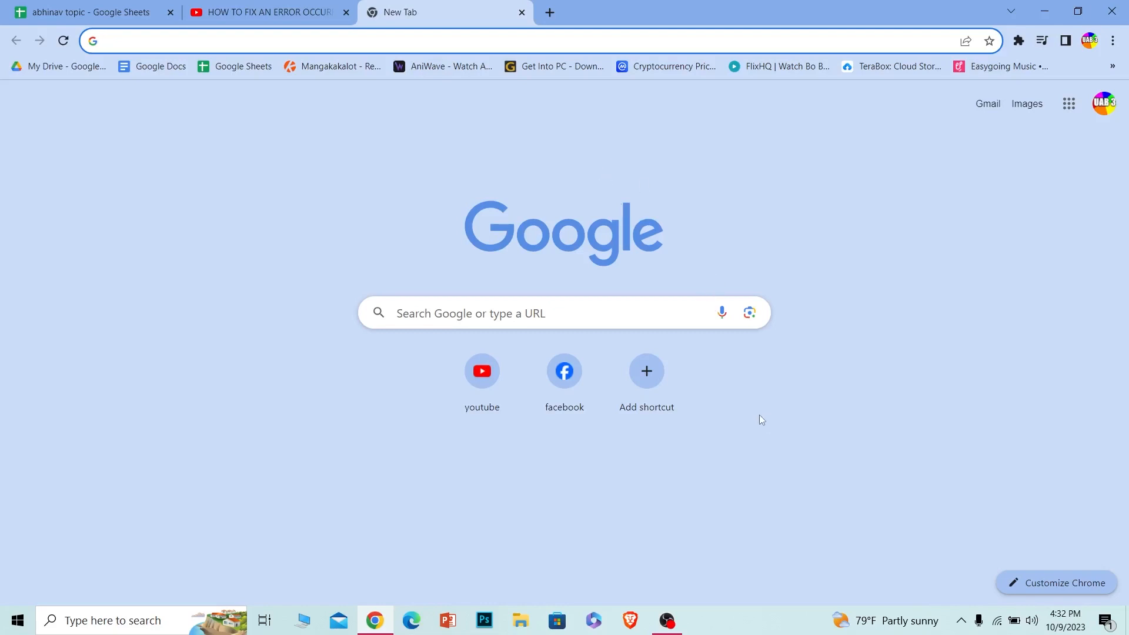
{"action": "mouse_move", "coordinate": [803, 315]}
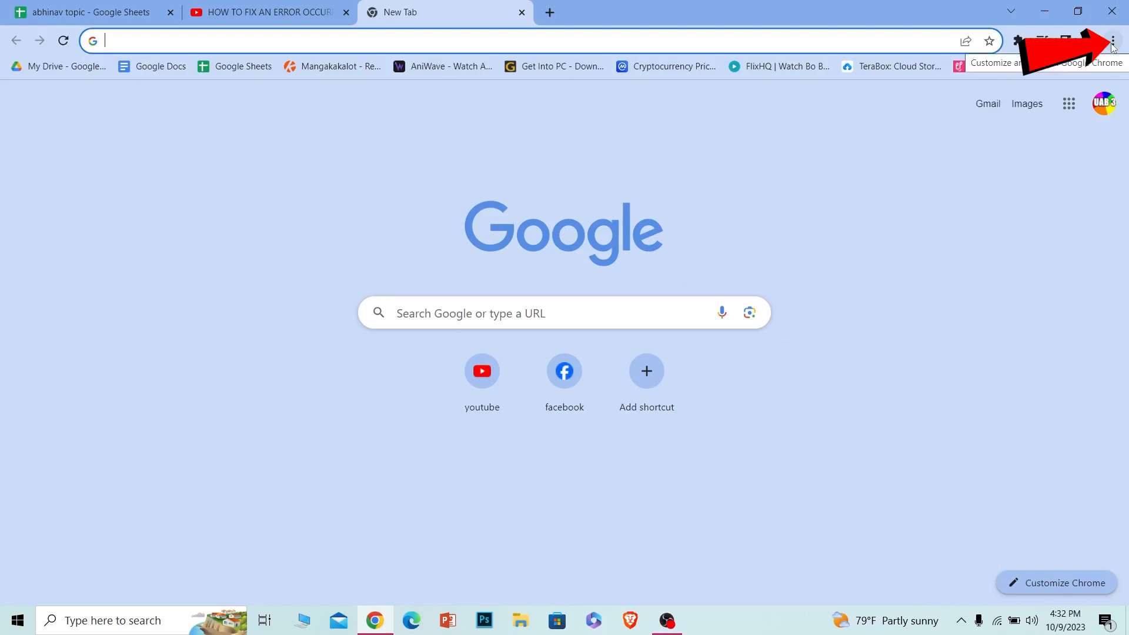
Step: Open Chrome Settings from the three-dot menu, landing on Privacy and security
{"action": "left_click", "coordinate": [1112, 41]}
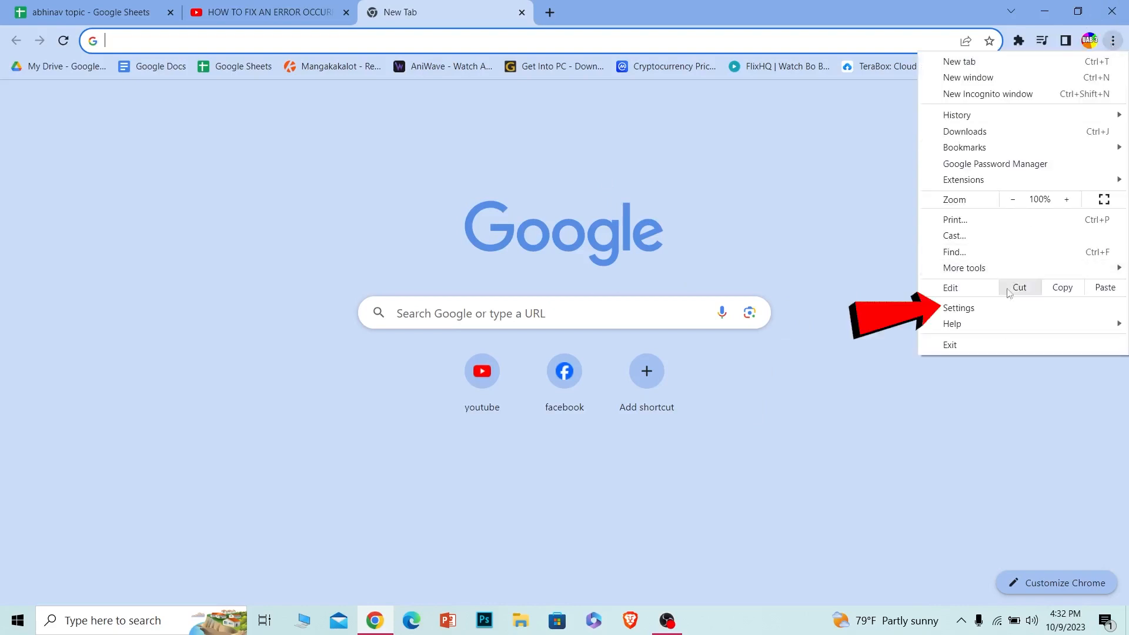
{"action": "left_click", "coordinate": [959, 308]}
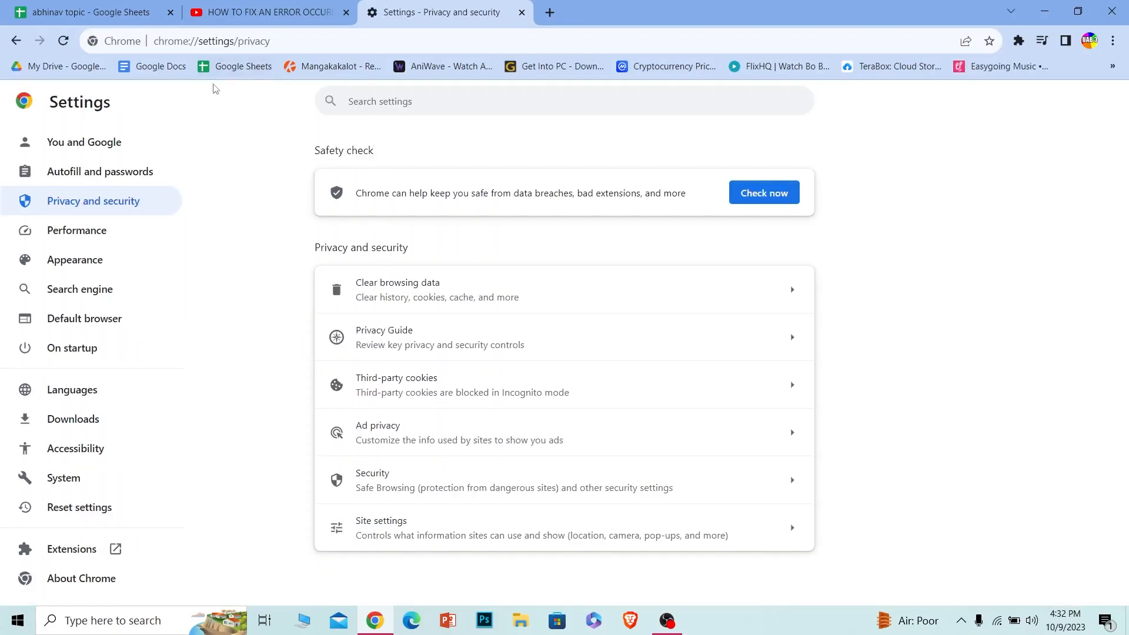
{"action": "mouse_move", "coordinate": [362, 209]}
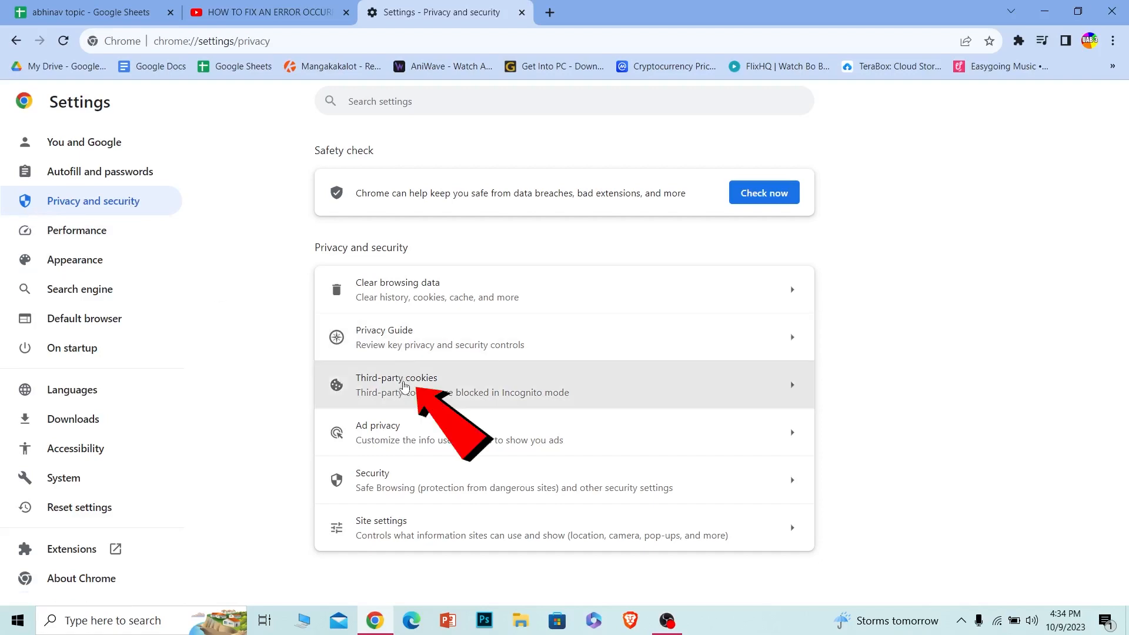
Step: Open Third-party cookies settings and scroll to See all site data and permissions
{"action": "left_click", "coordinate": [397, 378]}
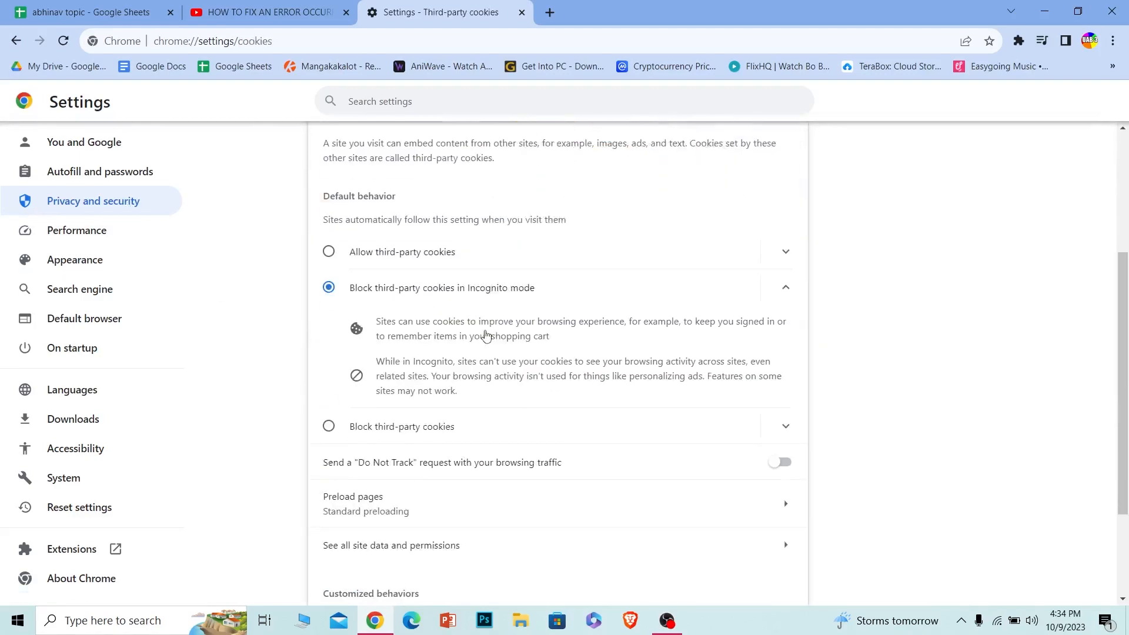
{"action": "scroll", "scroll_direction": "down", "scroll_amount": 3}
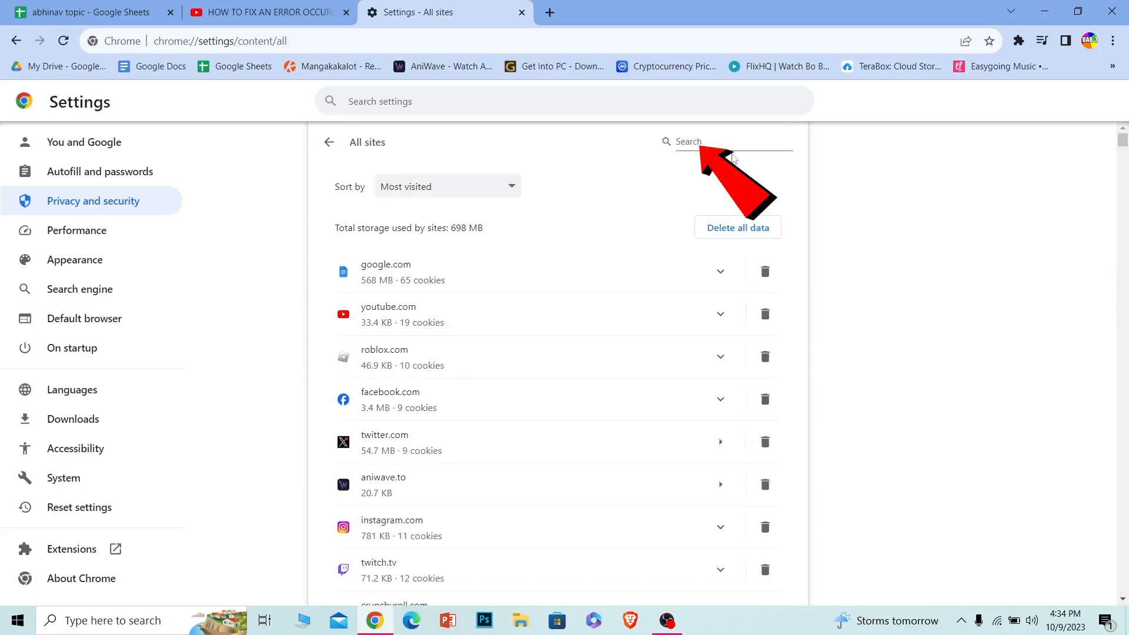
Step: Search all sites for 'roblox' and delete roblox.com's site data
{"action": "type", "text": "roblox"}
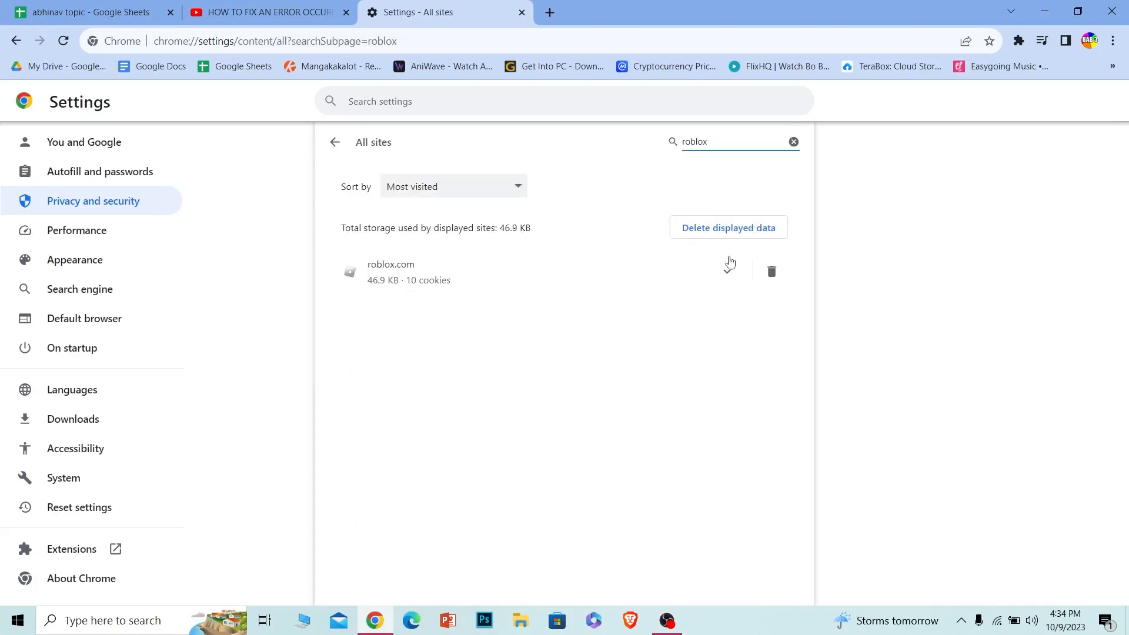
{"action": "mouse_move", "coordinate": [771, 272]}
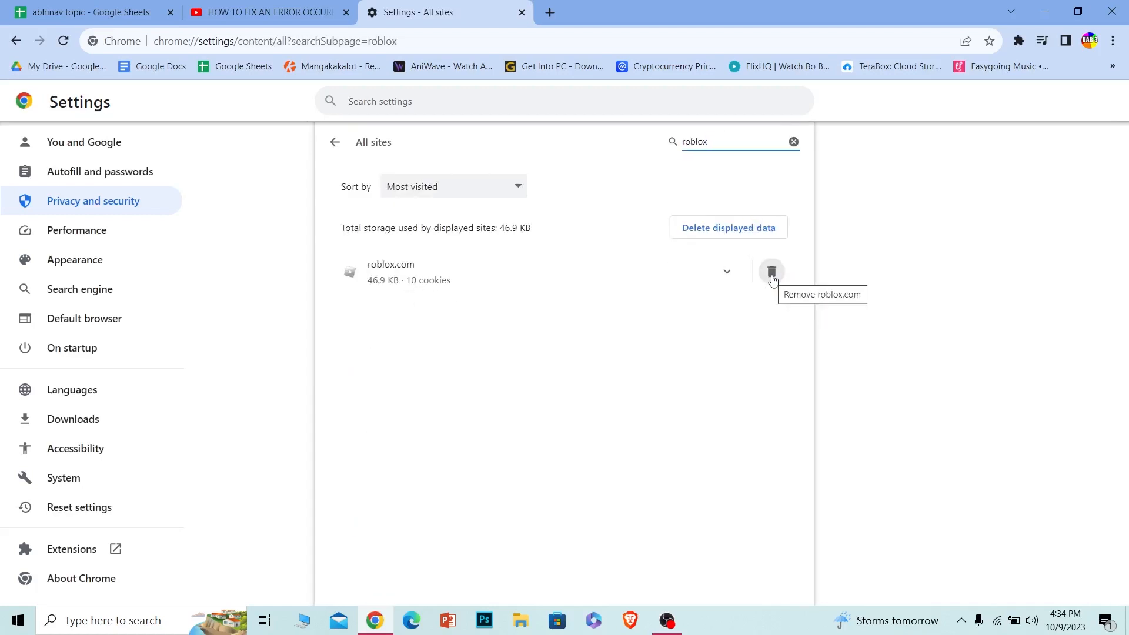
{"action": "left_click", "coordinate": [771, 272]}
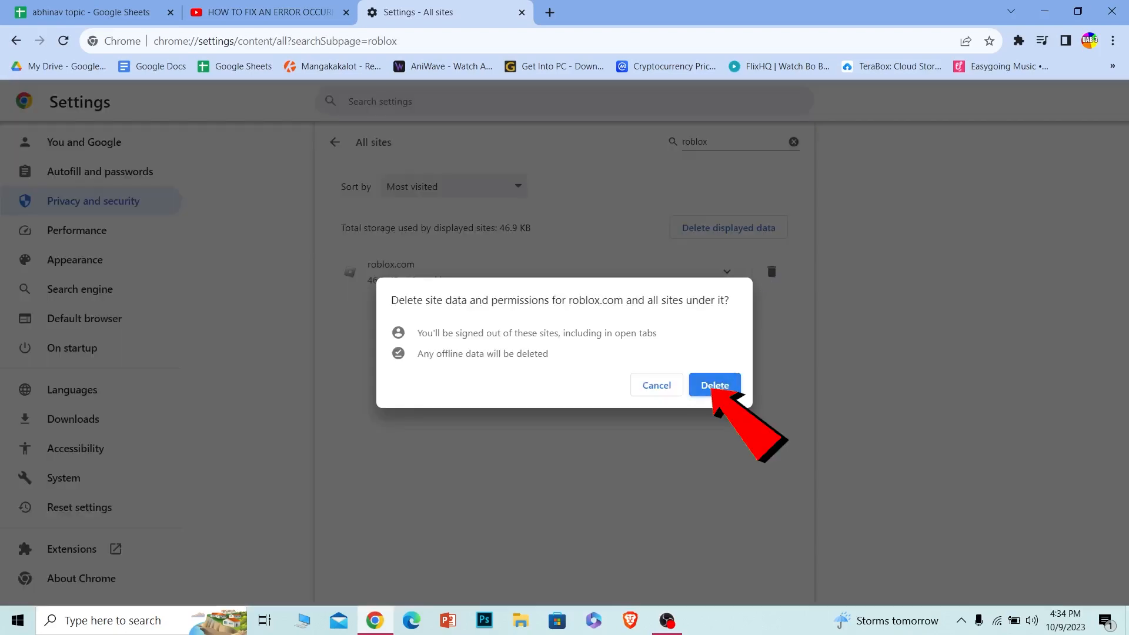
{"action": "left_click", "coordinate": [714, 385]}
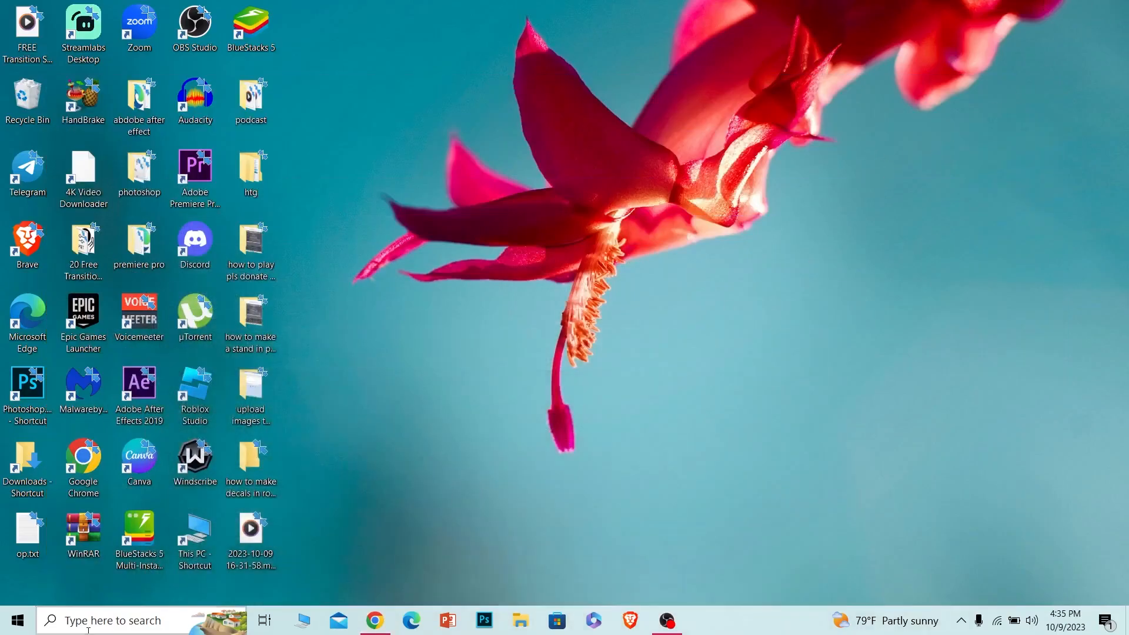
Step: Launch Run from the search box to open %localappdata% in File Explorer
{"action": "type", "text": "ru"}
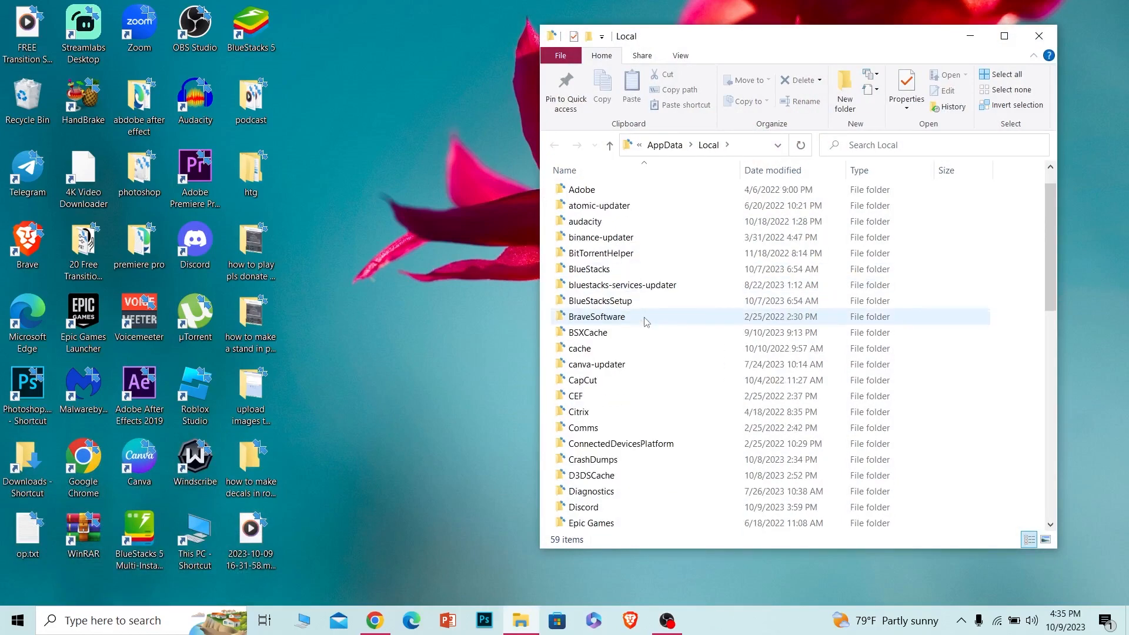
Step: Scroll the Local folder list, select the Roblox folder and delete it
{"action": "scroll", "scroll_direction": "down", "scroll_amount": 3}
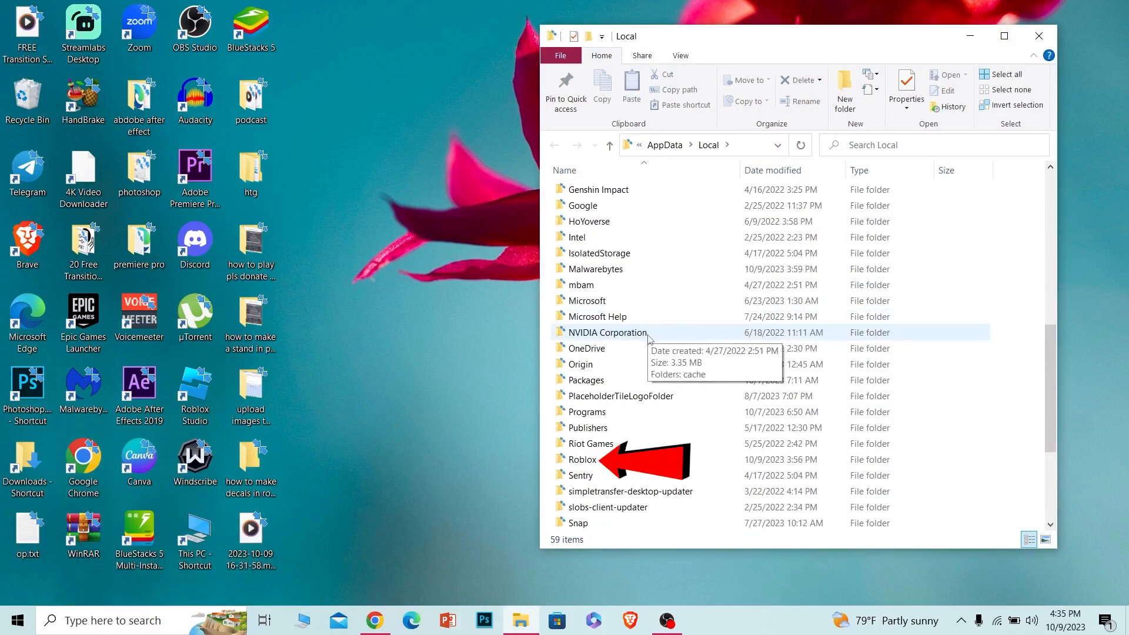
{"action": "left_click", "coordinate": [581, 460]}
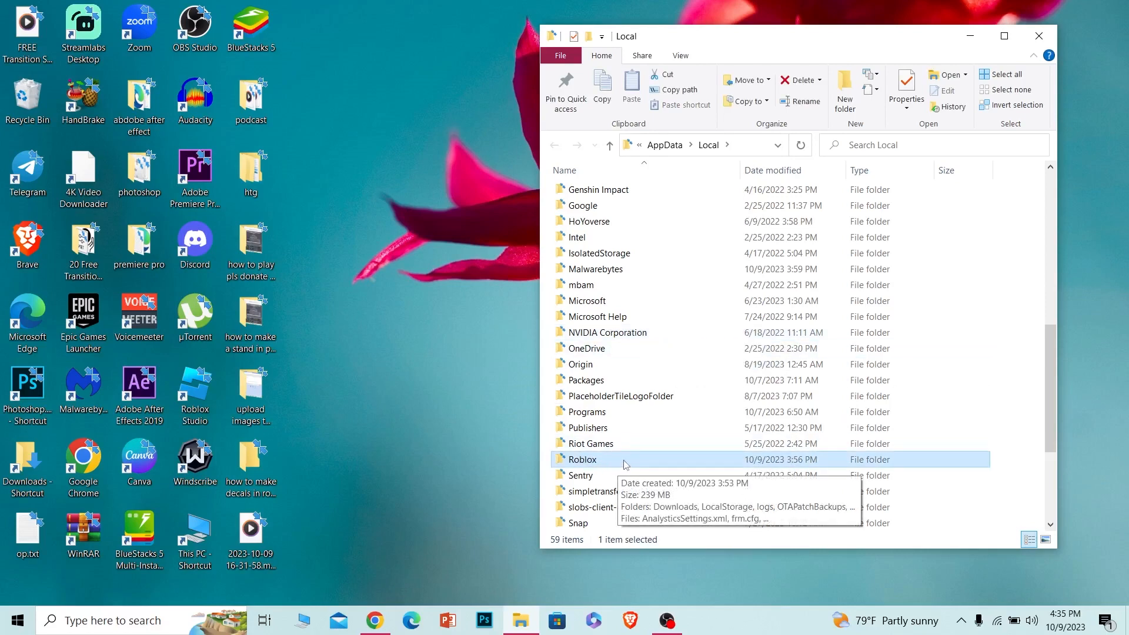
{"action": "key", "text": "Delete"}
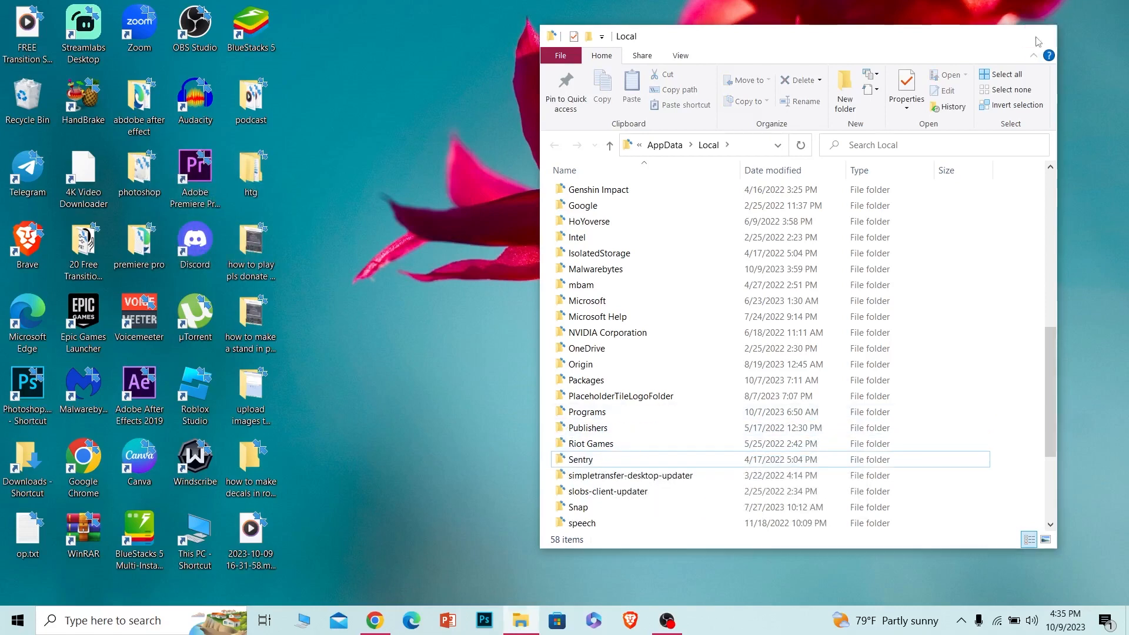
{"action": "right_click", "coordinate": [26, 97]}
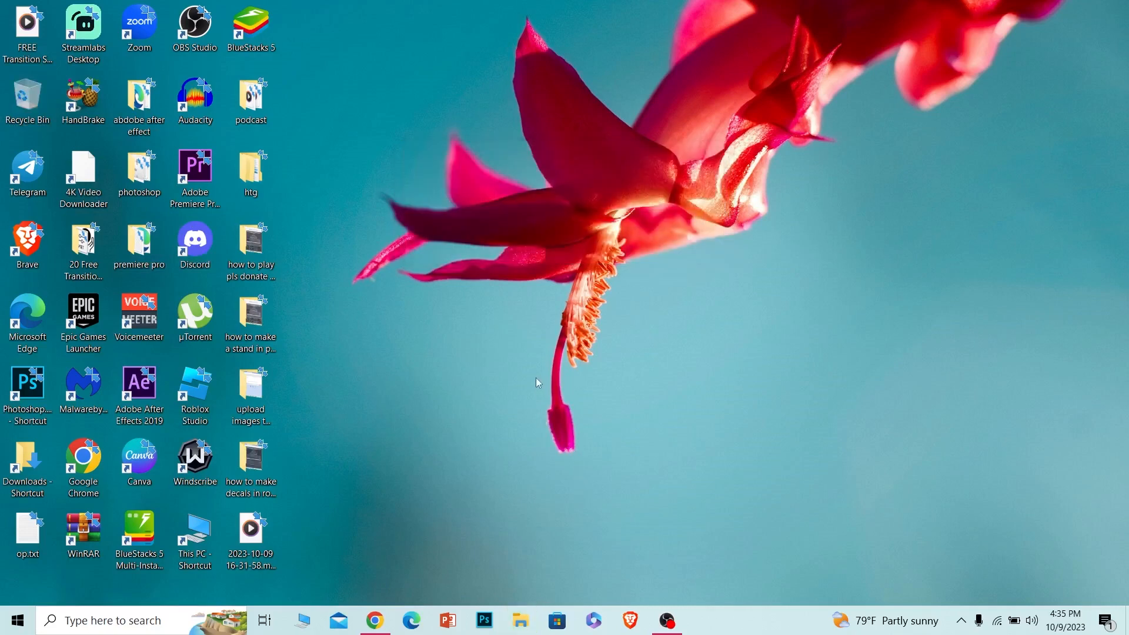
{"action": "mouse_move", "coordinate": [523, 365]}
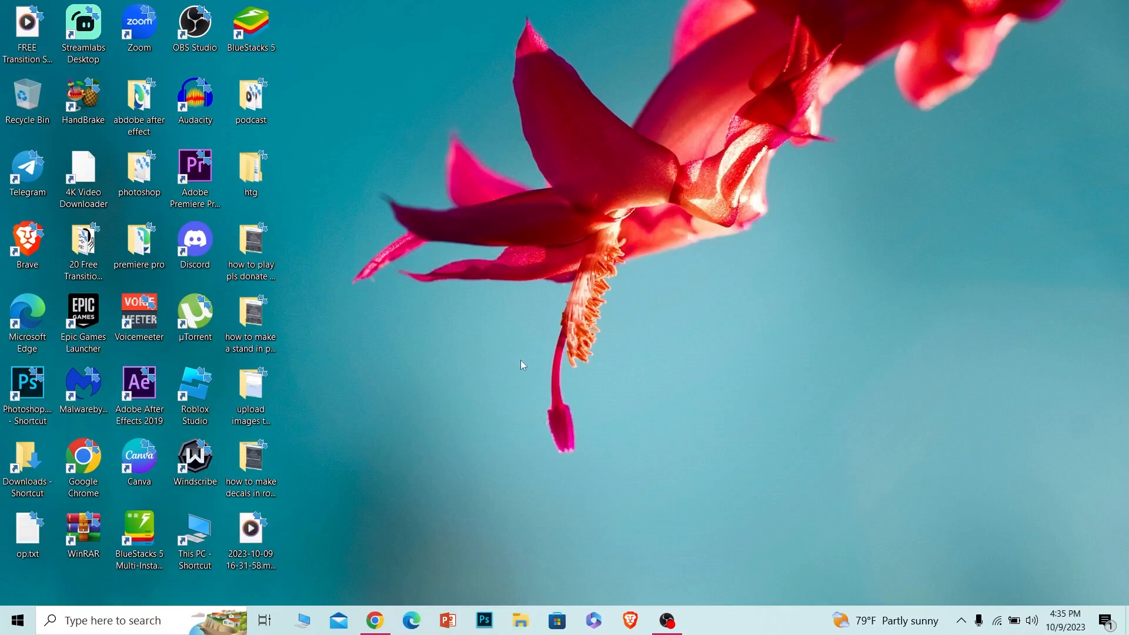